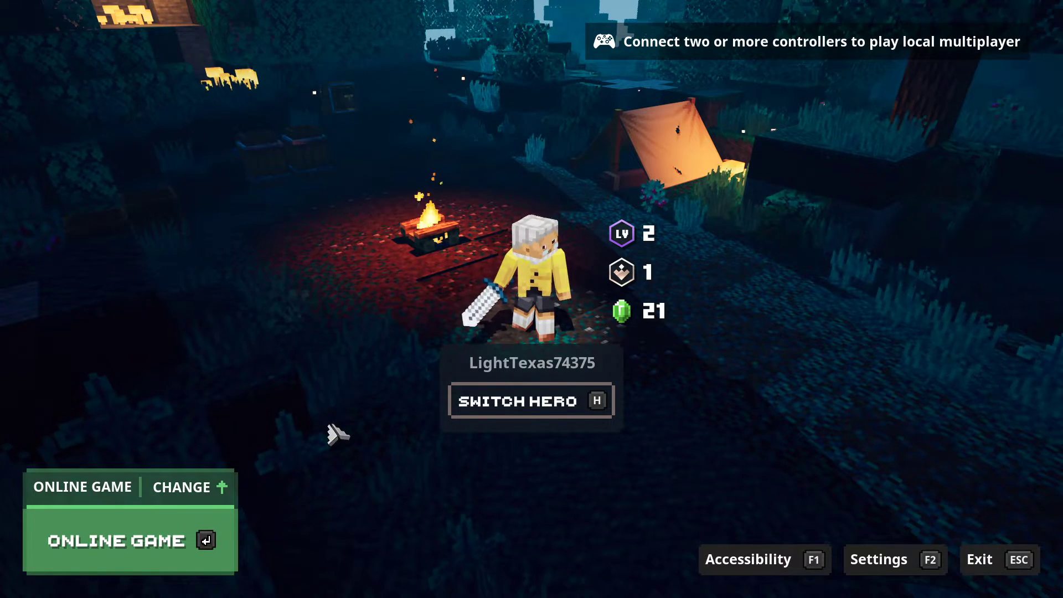
pyautogui.moveTo(143, 372)
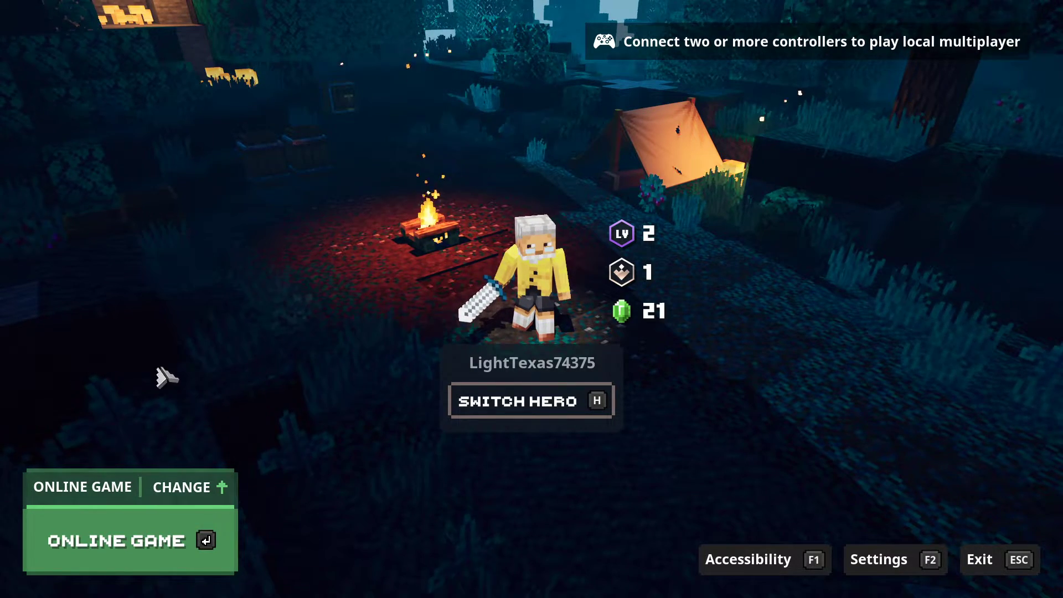
# Step: Open the game settings and set Display Mode to FULLSCREEN
pyautogui.click(877, 559)
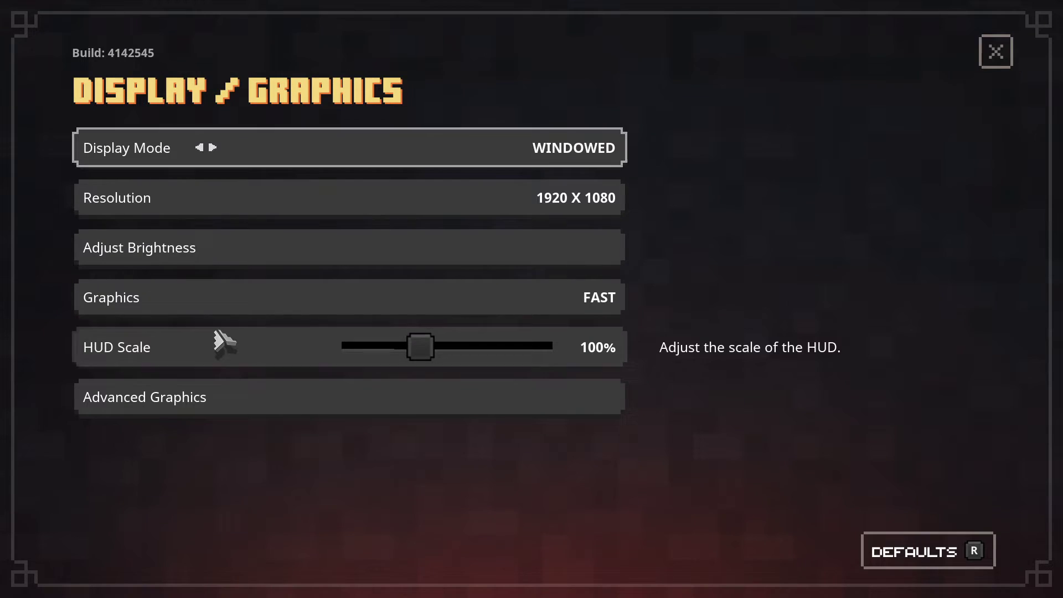
pyautogui.click(217, 147)
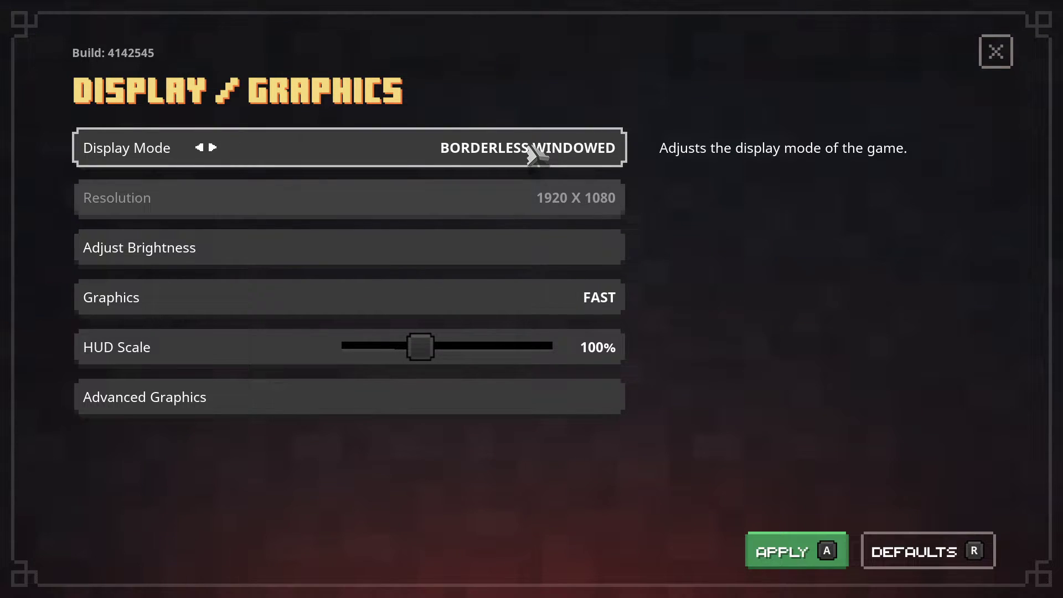
pyautogui.click(216, 148)
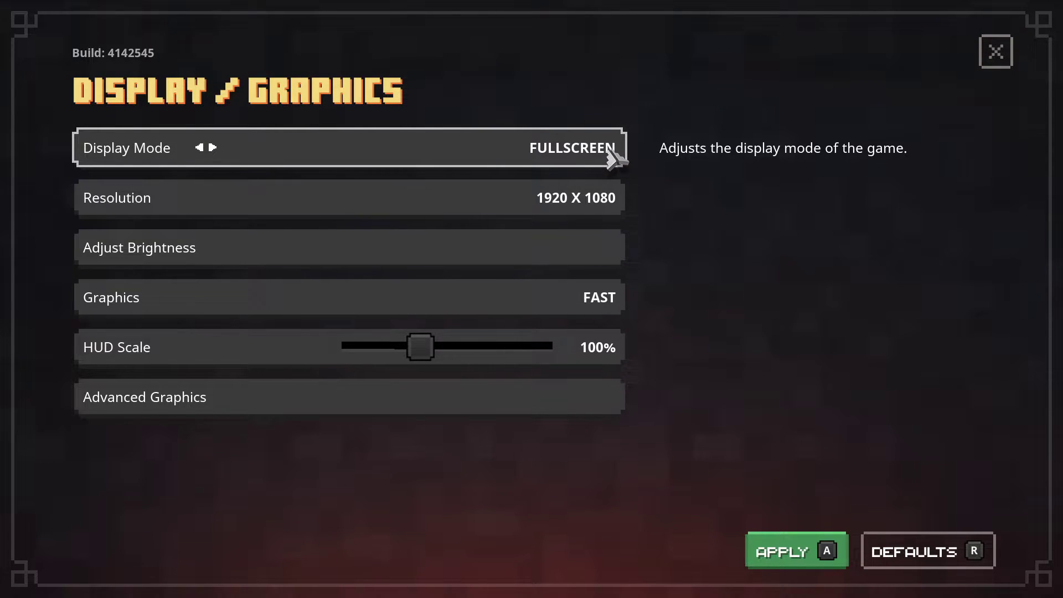
pyautogui.click(350, 197)
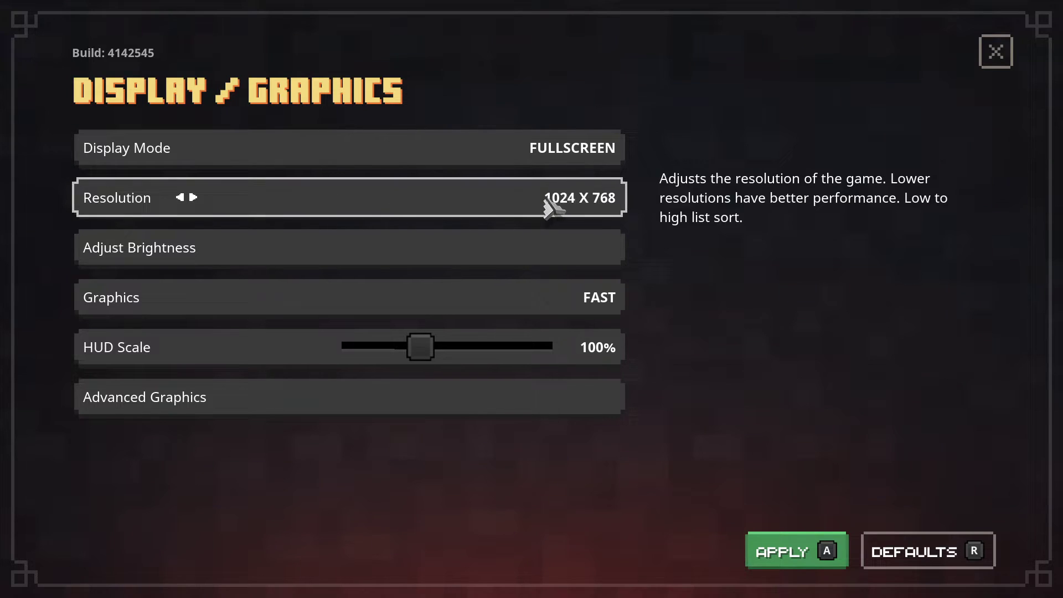
pyautogui.click(194, 197)
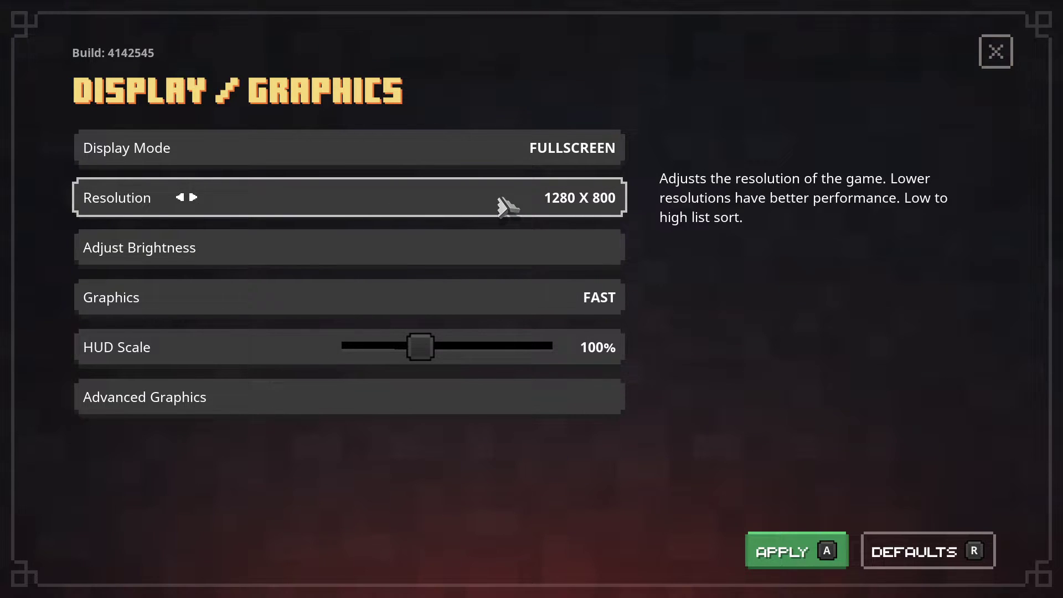
pyautogui.moveTo(627, 198)
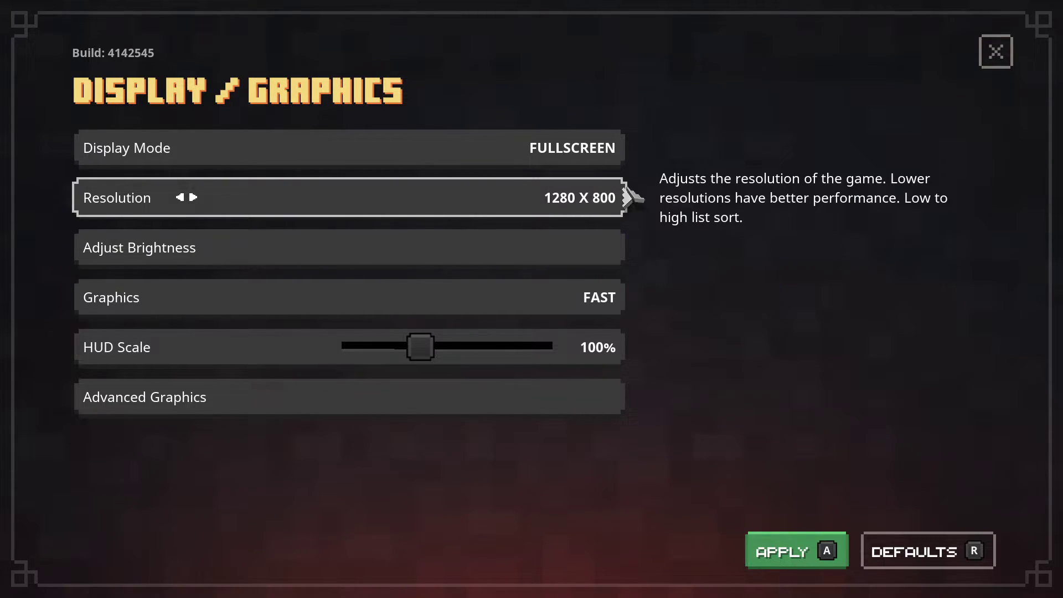
pyautogui.click(196, 197)
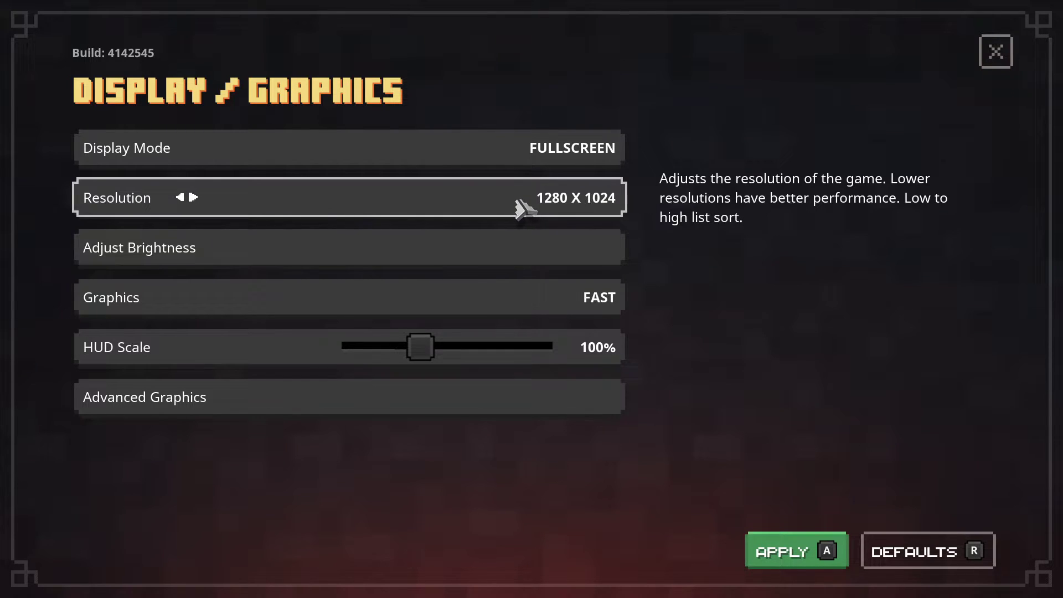
pyautogui.click(200, 197)
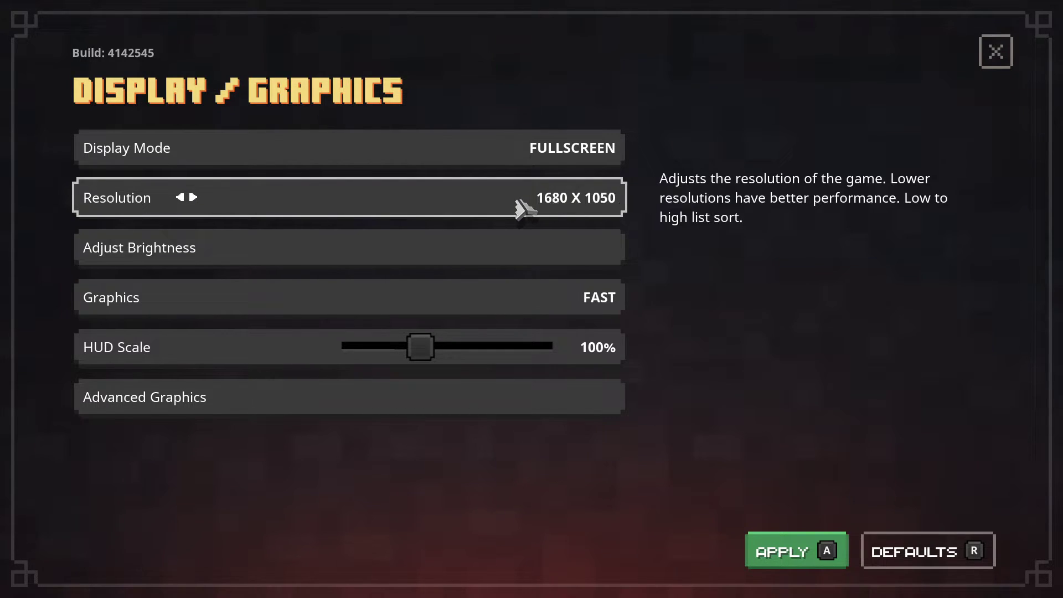
pyautogui.click(202, 197)
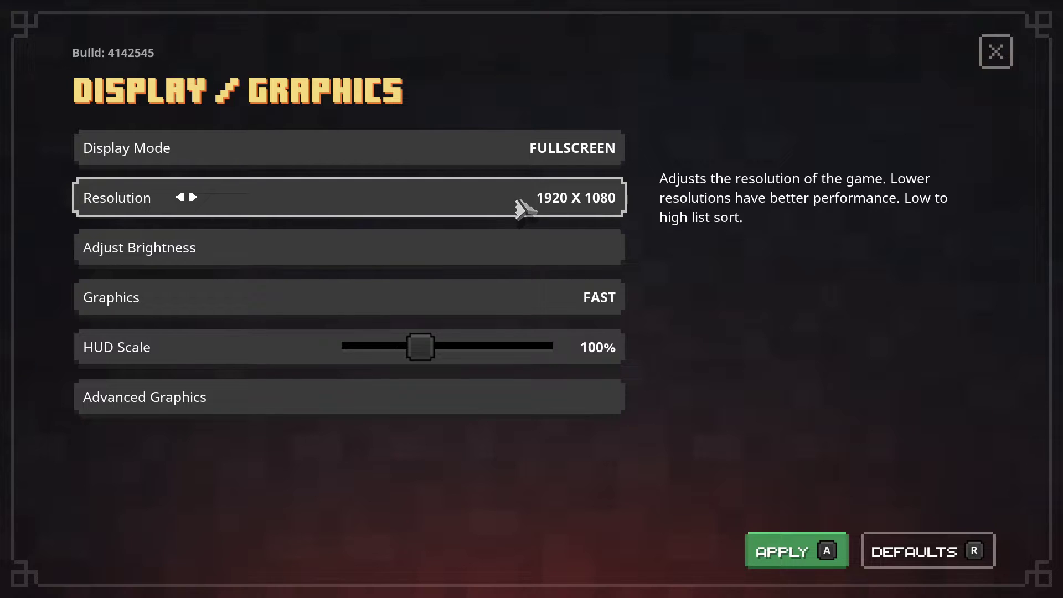
pyautogui.moveTo(528, 203)
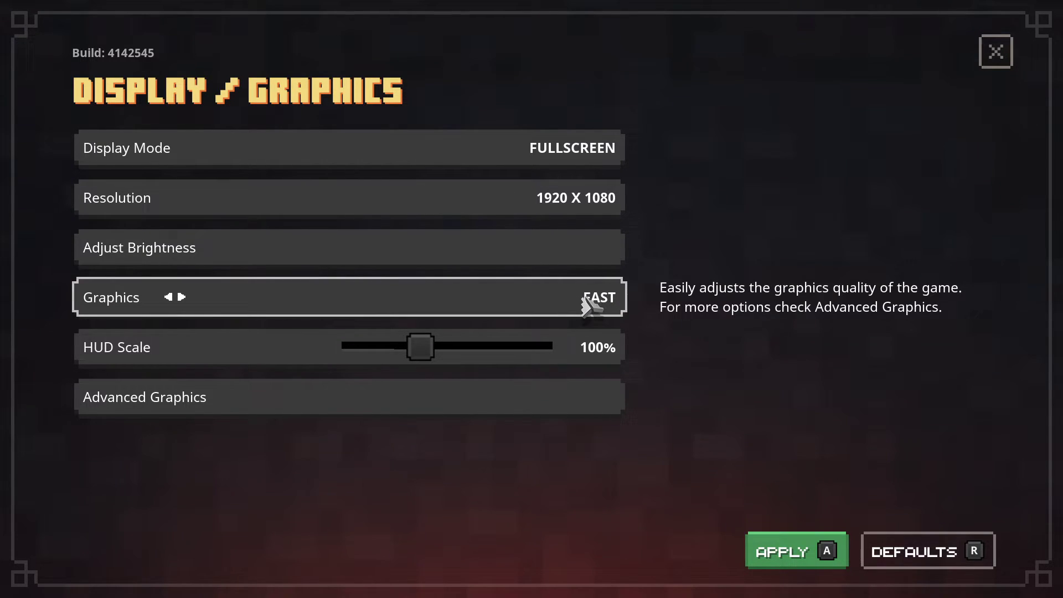
pyautogui.moveTo(196, 406)
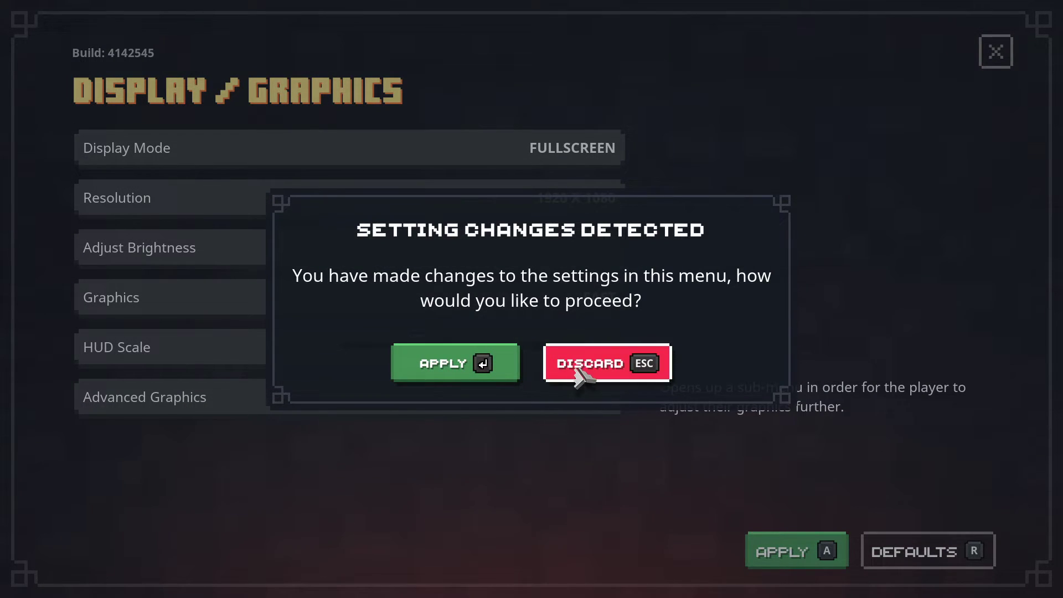
# Step: Accept the Setting Changes Detected prompt to reach Advanced Graphics
pyautogui.click(606, 362)
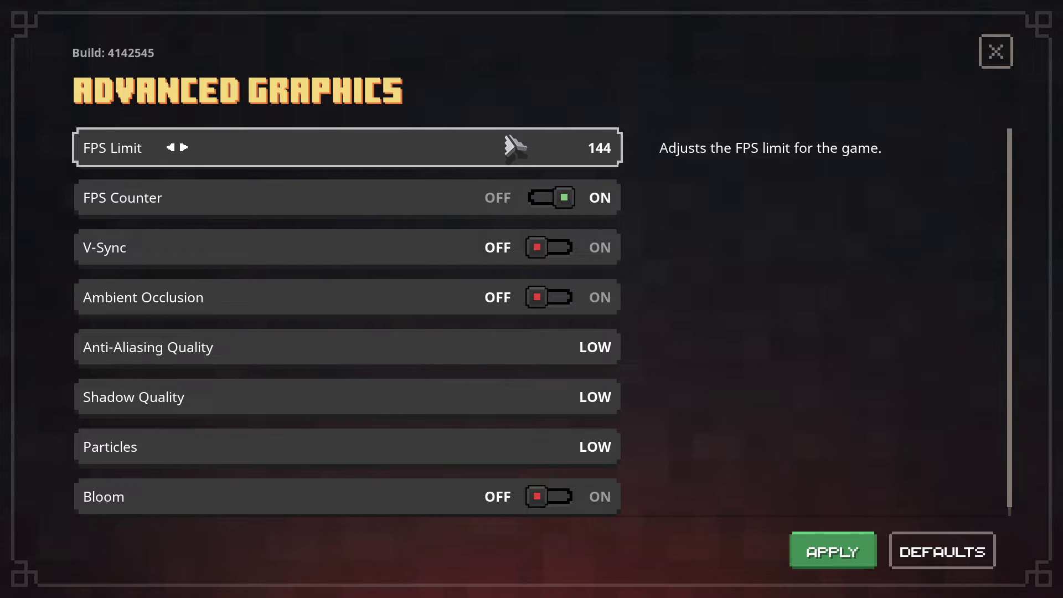
# Step: Lower the FPS limit to 60 and close settings back to the camp hub
pyautogui.click(167, 147)
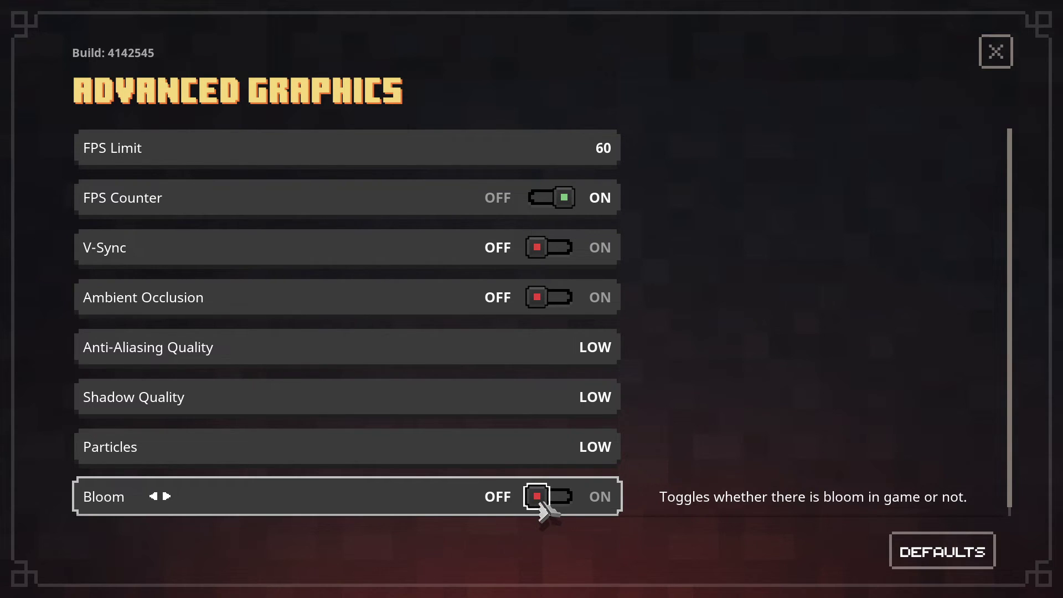
pyautogui.moveTo(996, 81)
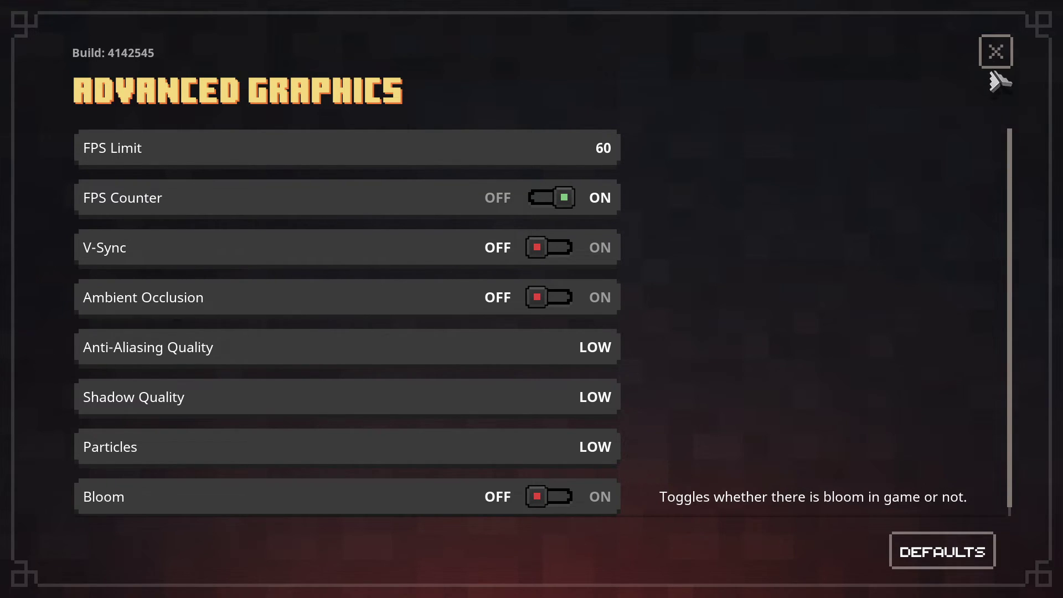
pyautogui.click(996, 50)
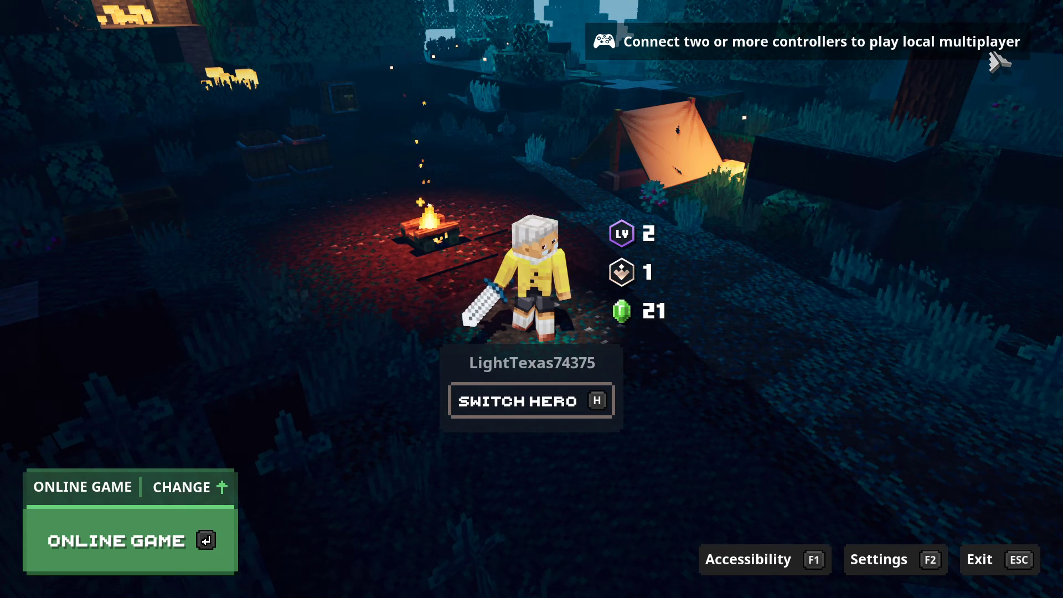